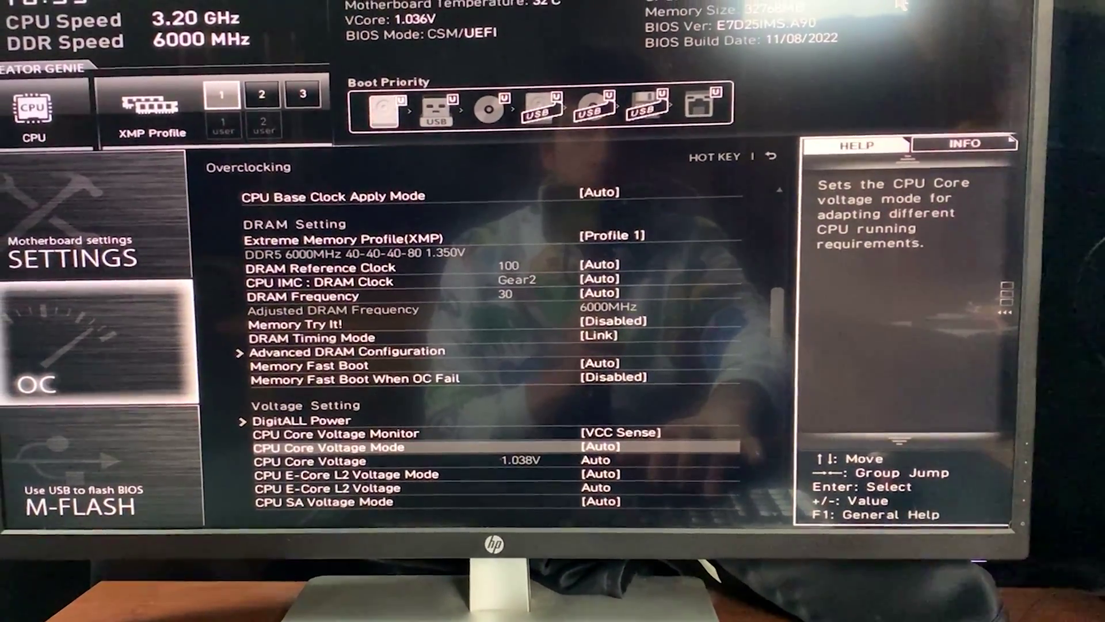
Select the CPU Core Voltage Mode entry under Voltage Setting in the OC menu.
left_click(320, 447)
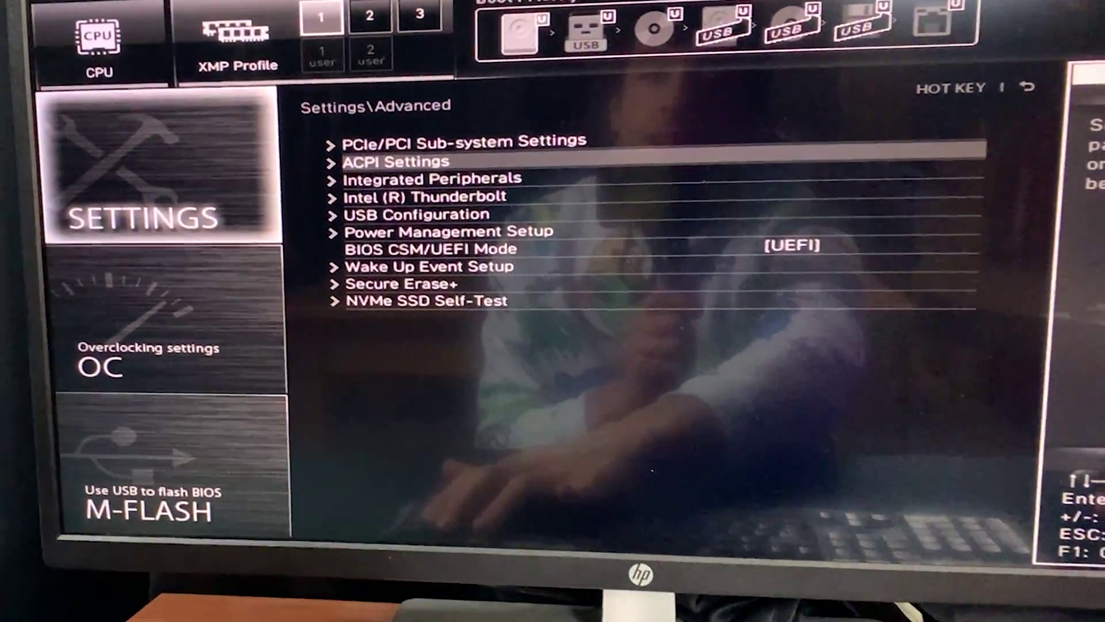
Step down the Settings\Advanced entries to Power Management Setup, checking for E-core options.
key("Down")
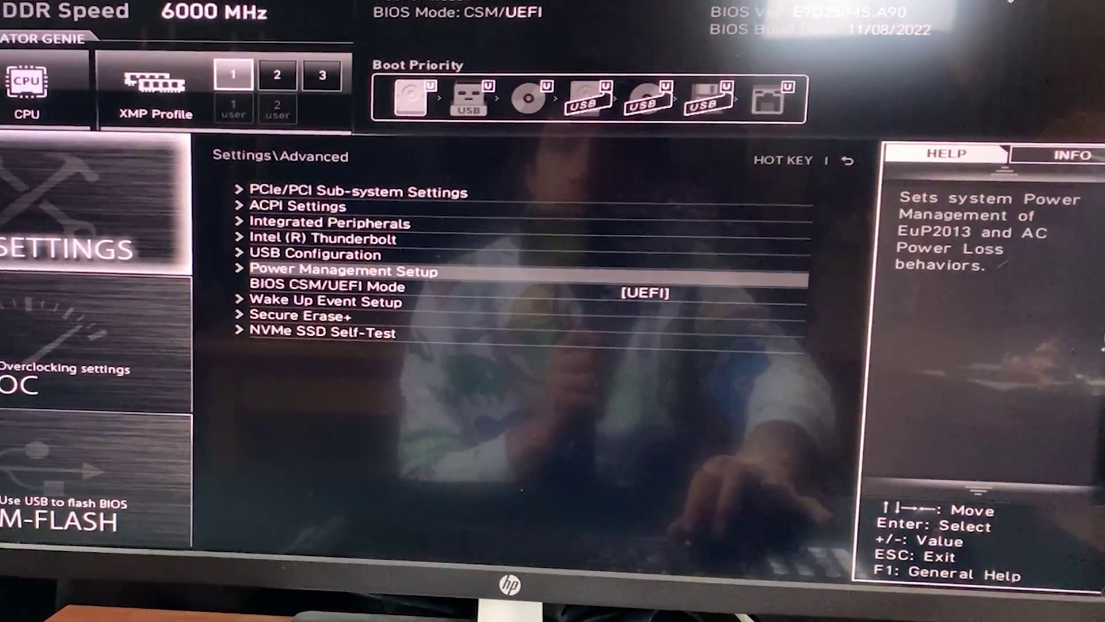